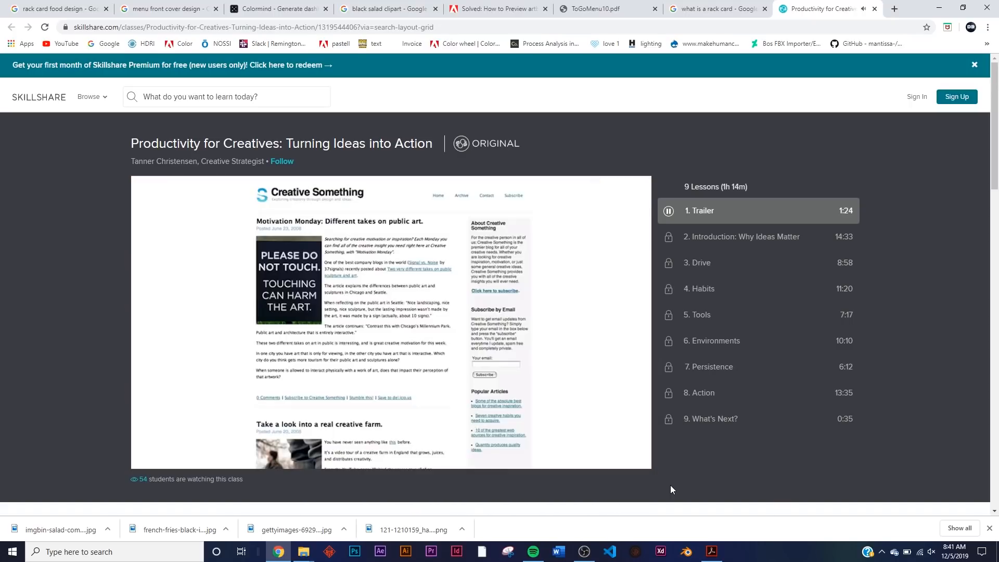
Leave the Skillshare trailer page and bring up Blender with the default cube deleted
left_click(710, 551)
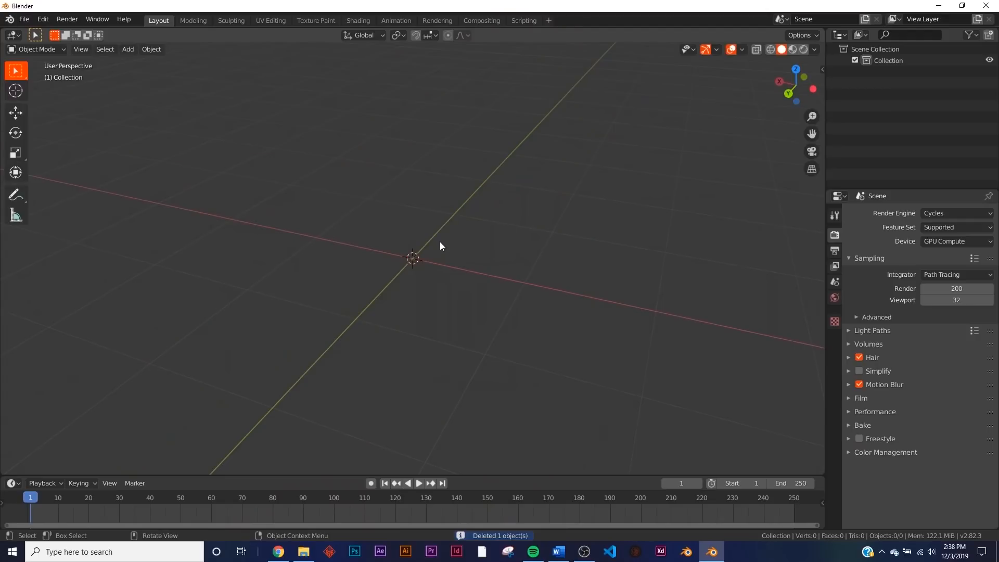
Add a centre-aligned text object reading NEON, with no fill and 0.01 m bevel depth
left_click(127, 49)
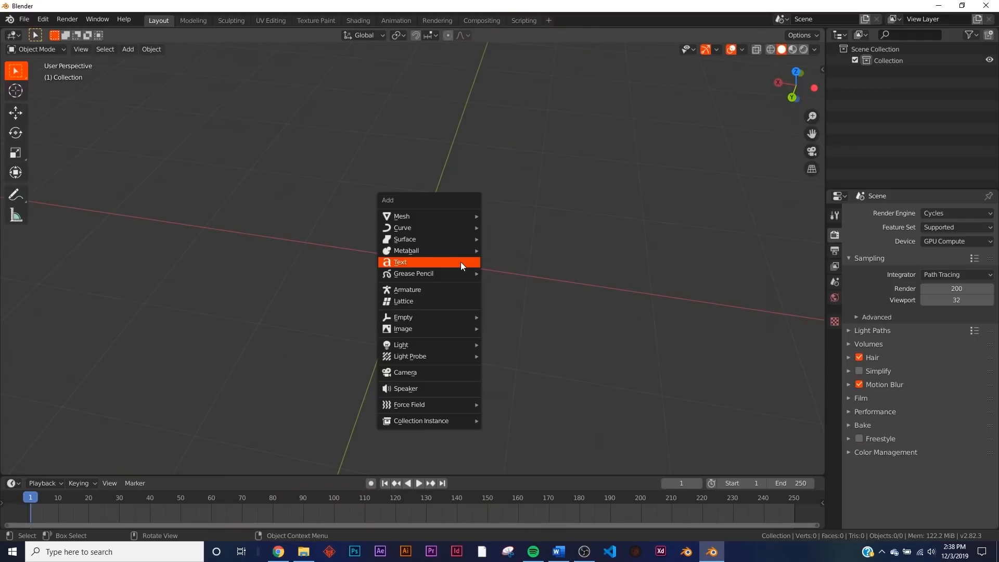
left_click(401, 261)
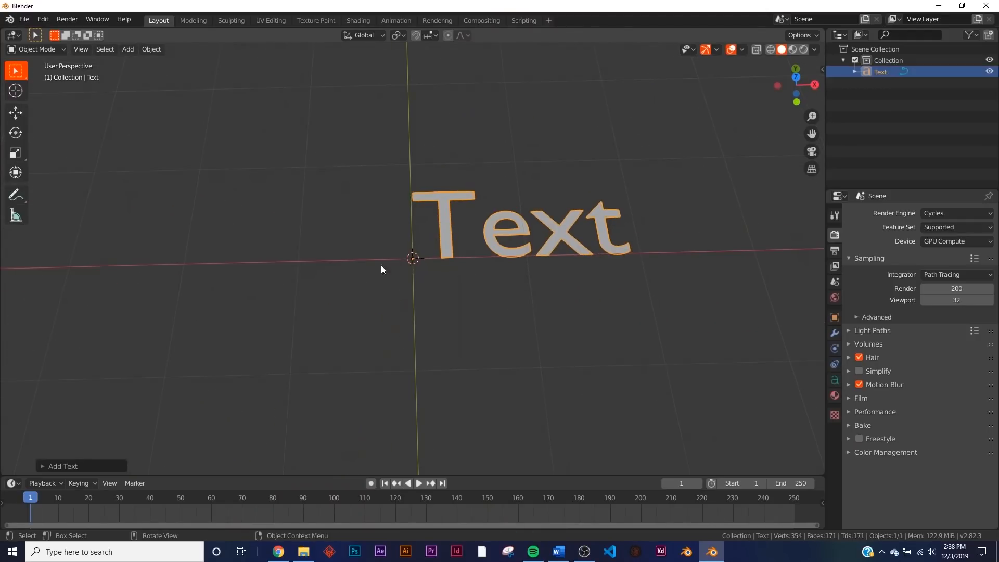
left_click(834, 380)
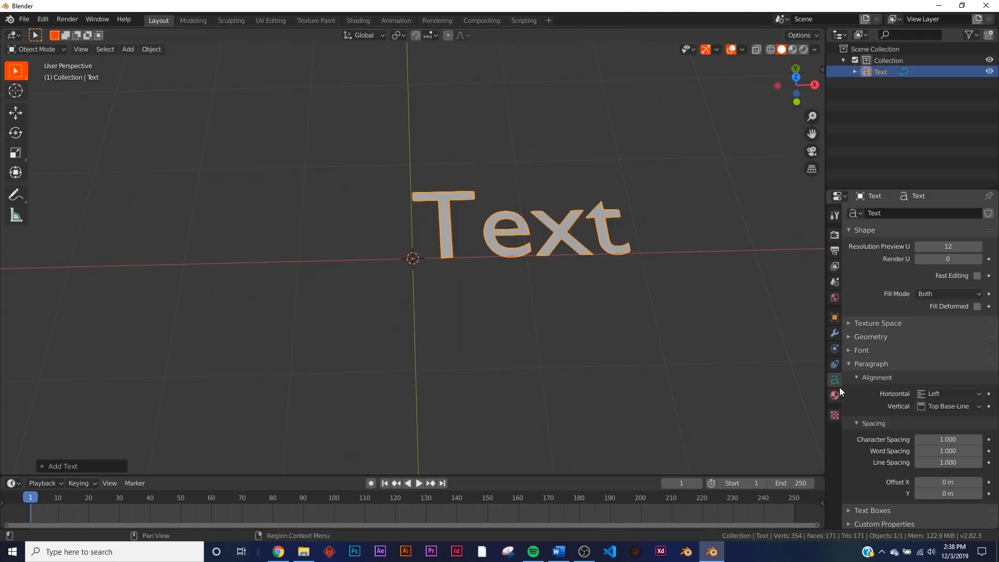
left_click(947, 393)
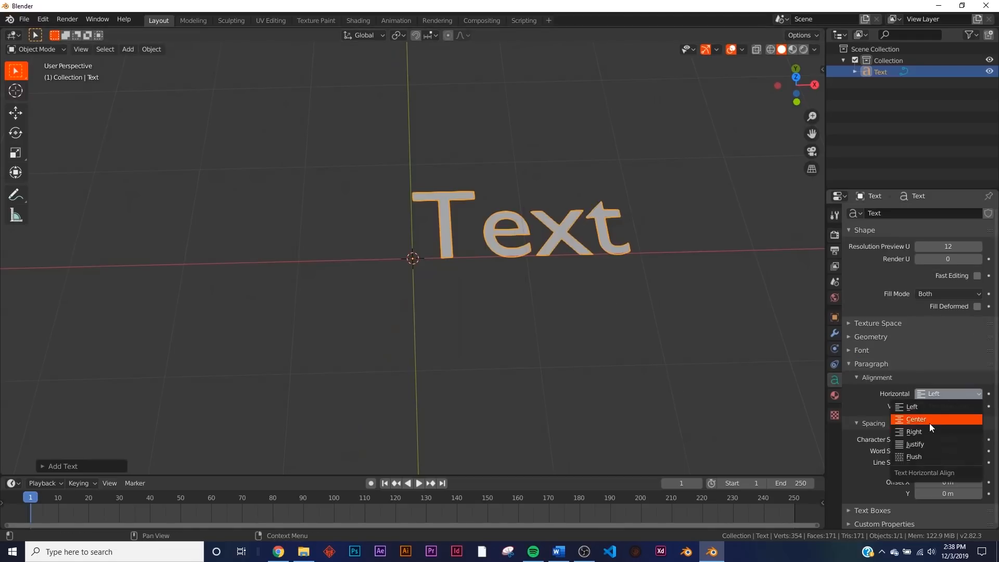
left_click(915, 419)
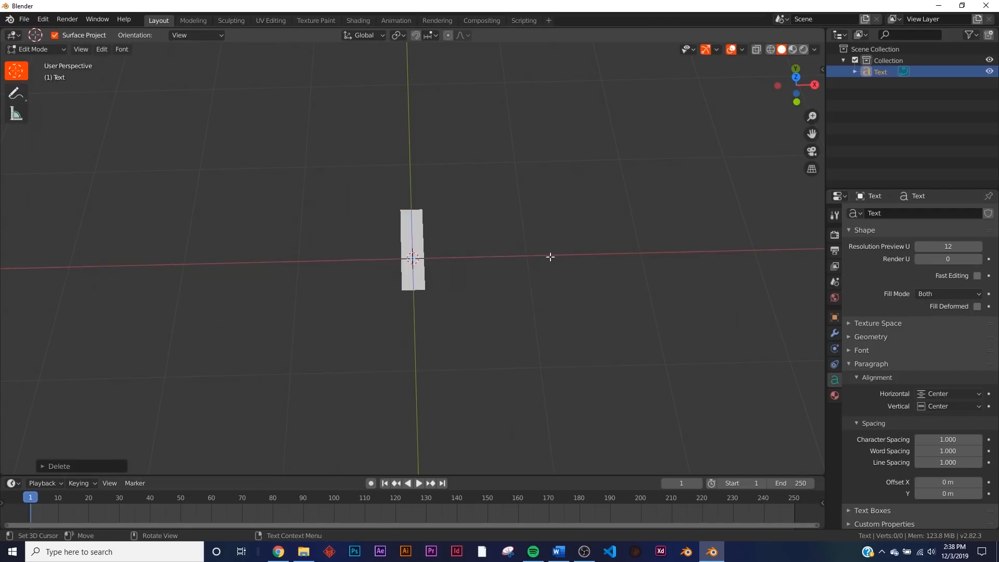
key("Tab")
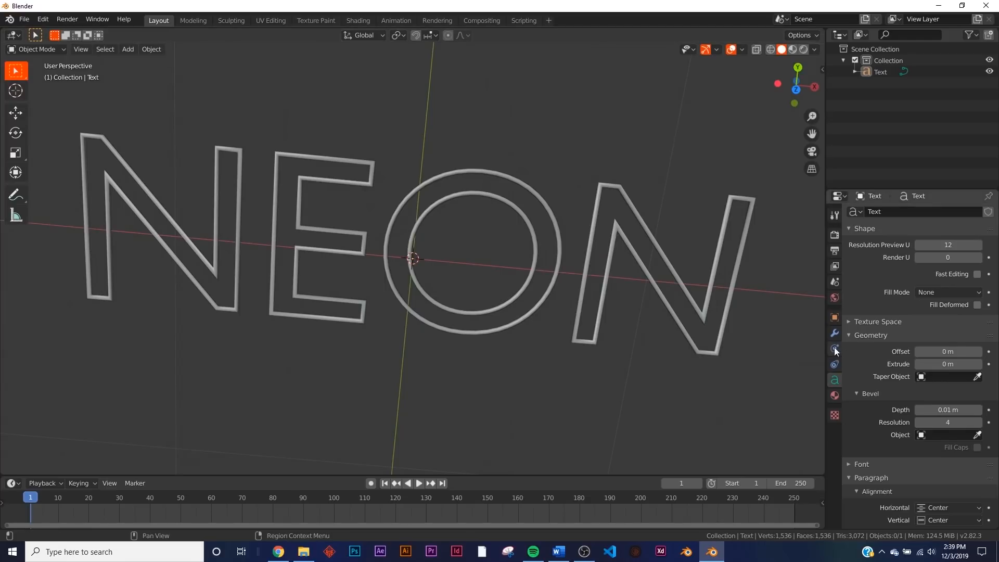
Change the render engine, give the text pink Emission at strength 12.3, and make the World black
left_click(834, 394)
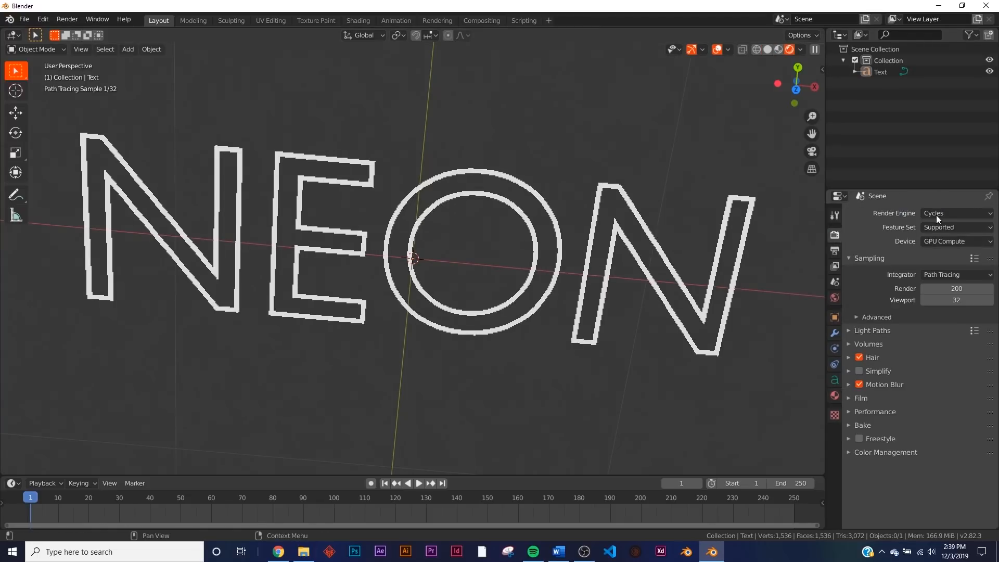
left_click(955, 212)
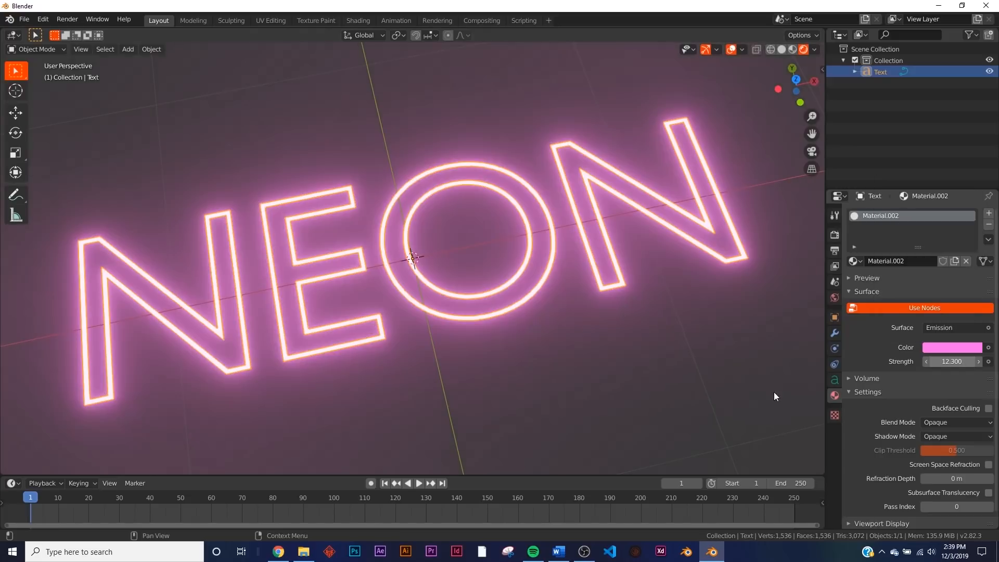
left_click(952, 347)
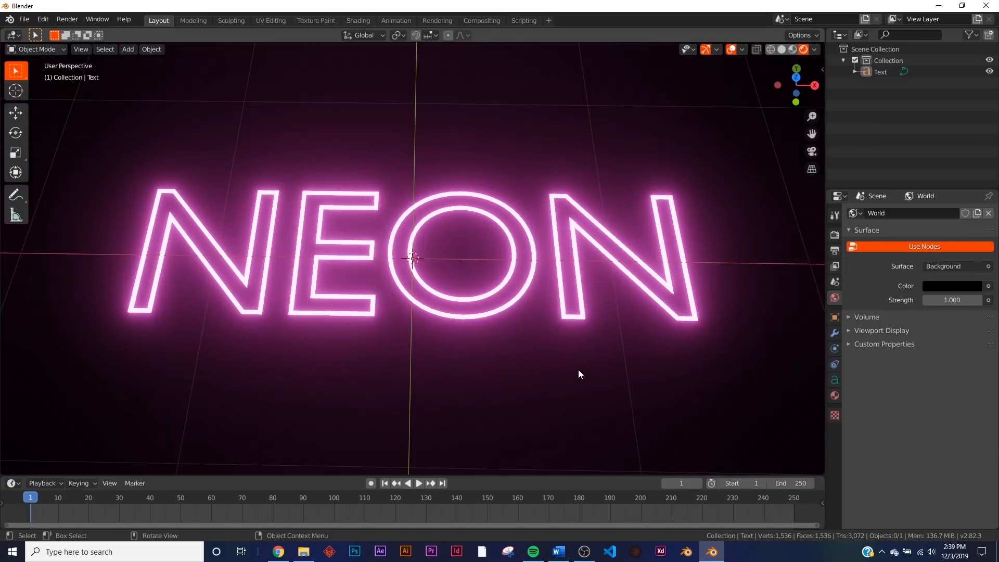
left_click(781, 49)
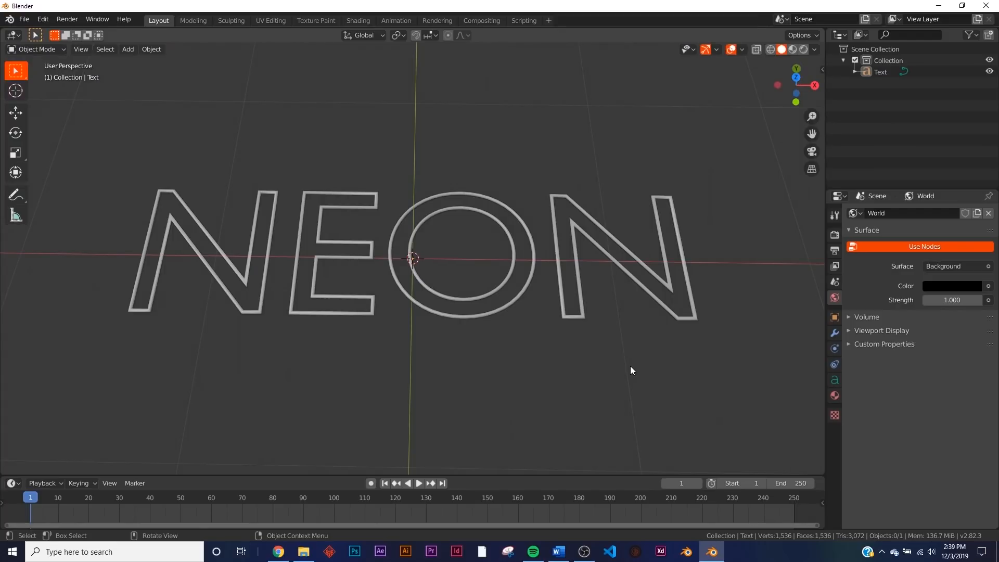
mouse_move(520, 307)
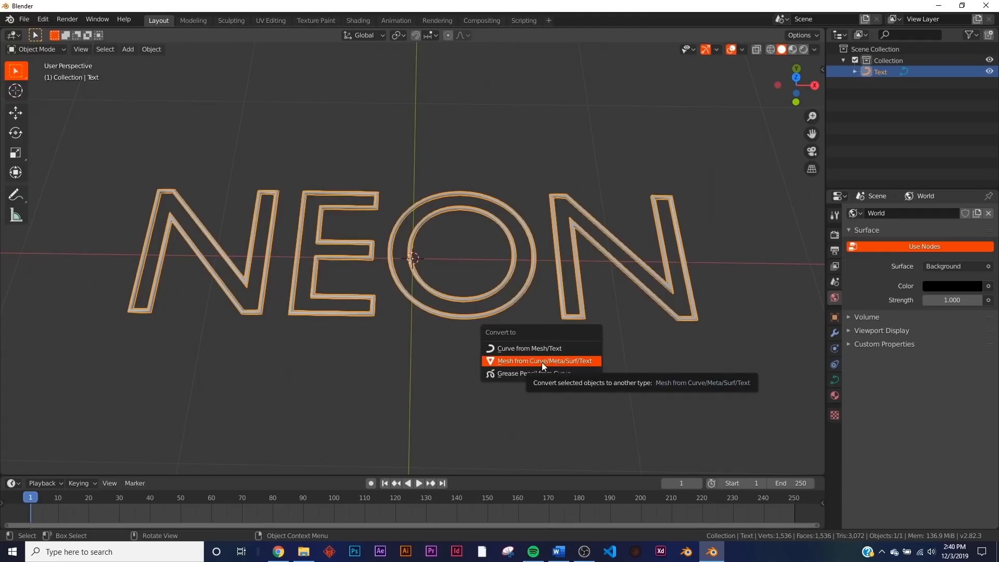
Convert the NEON text to a mesh, select all in Top view, and unwrap it
left_click(541, 360)
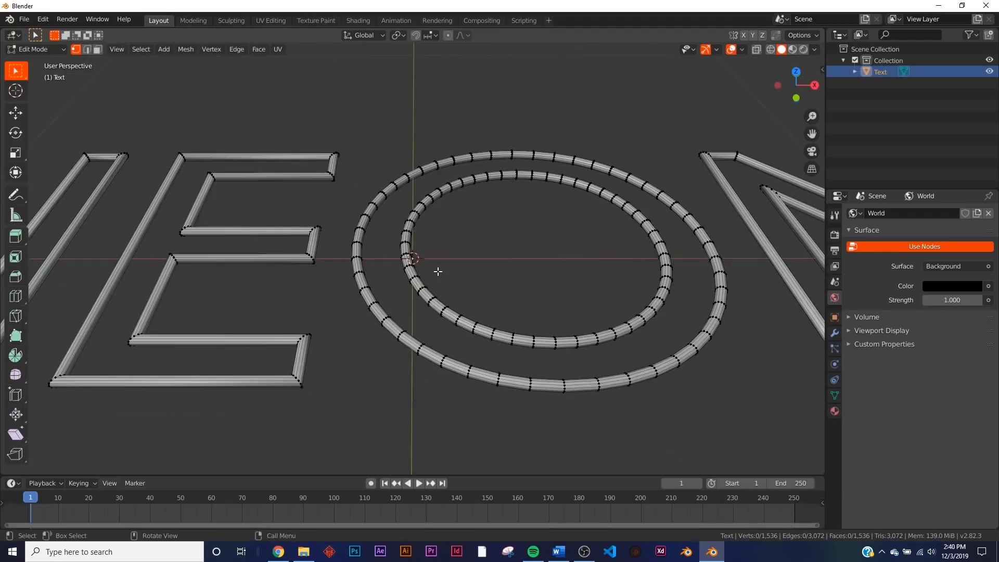
key("Tab")
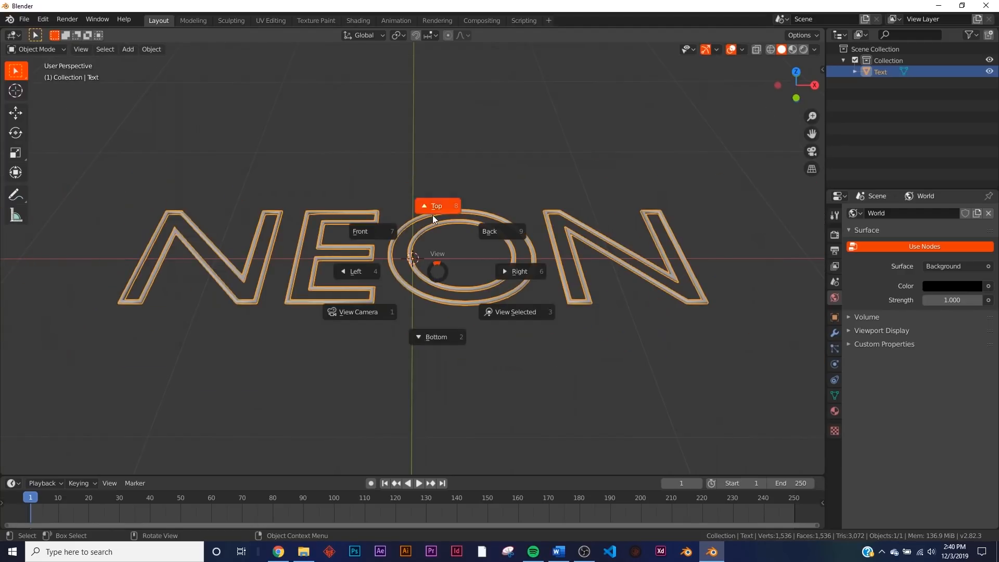
left_click(435, 206)
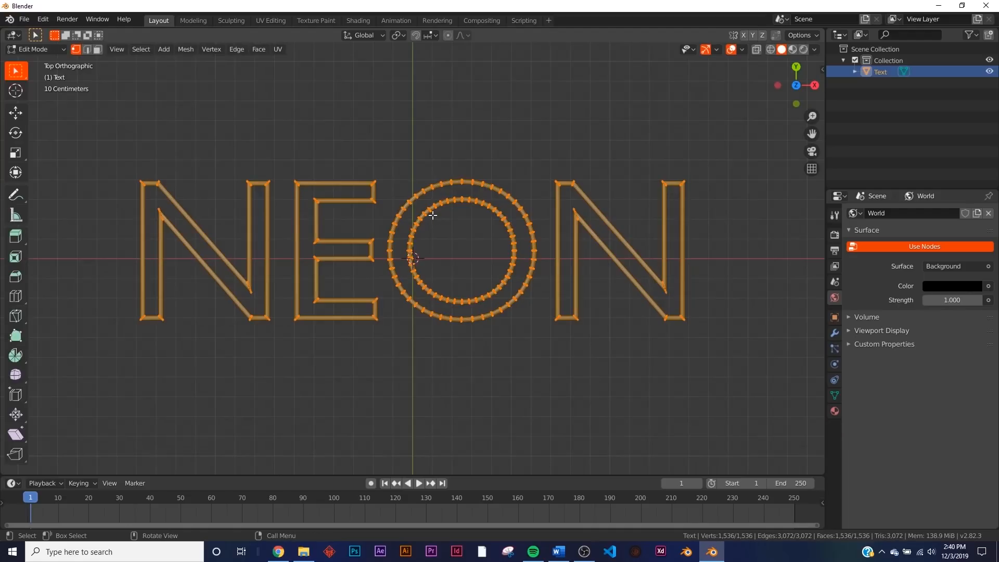
left_click(278, 49)
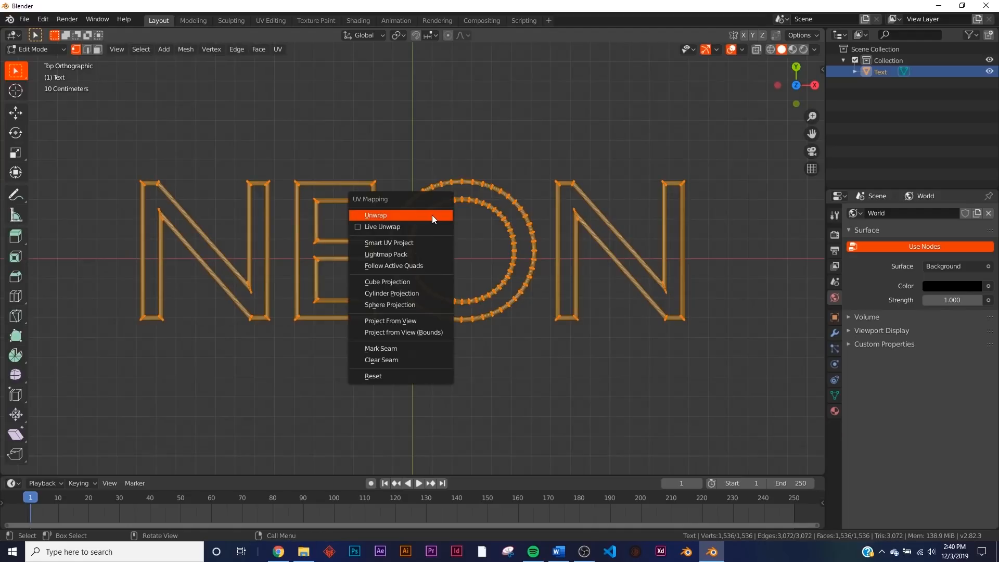
mouse_move(400, 321)
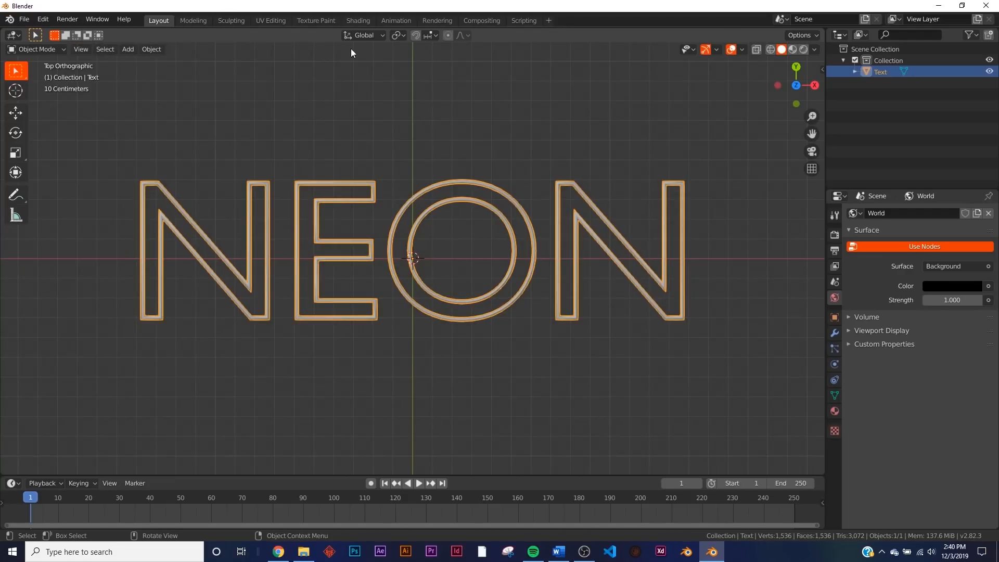
left_click(270, 20)
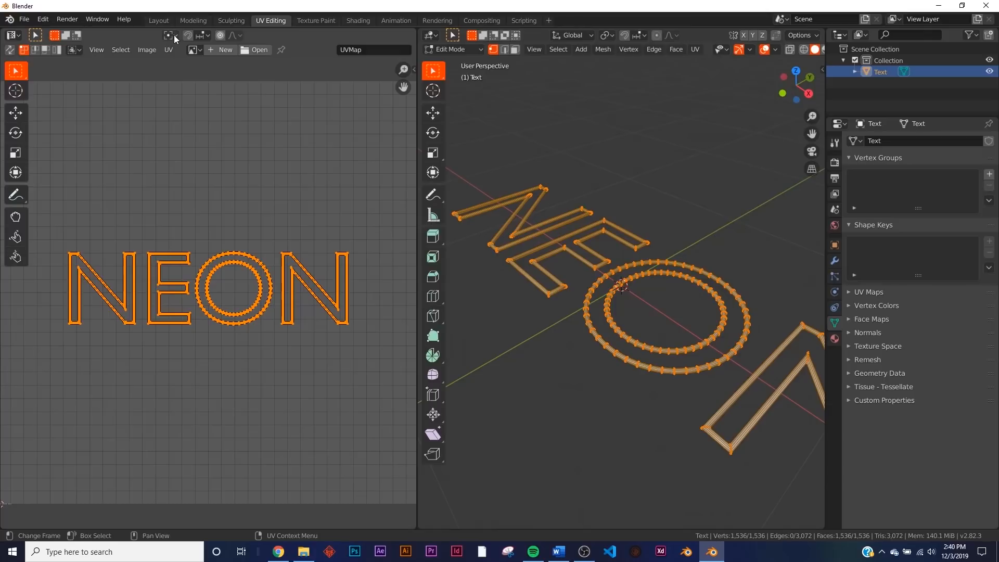
Scale the NEON UVs down to tiny points in the UV Editing workspace, then return to Layout
left_click(168, 35)
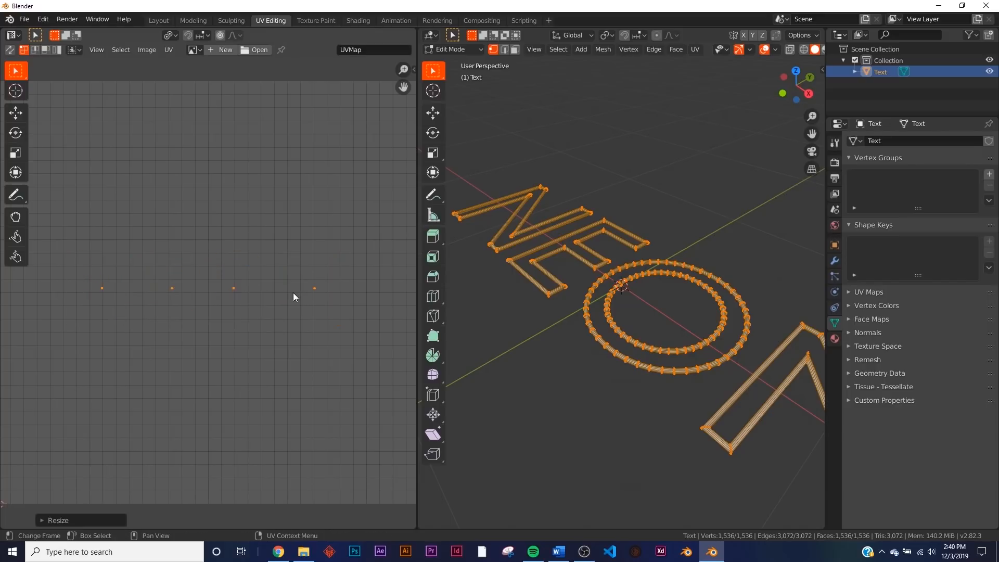
mouse_move(263, 307)
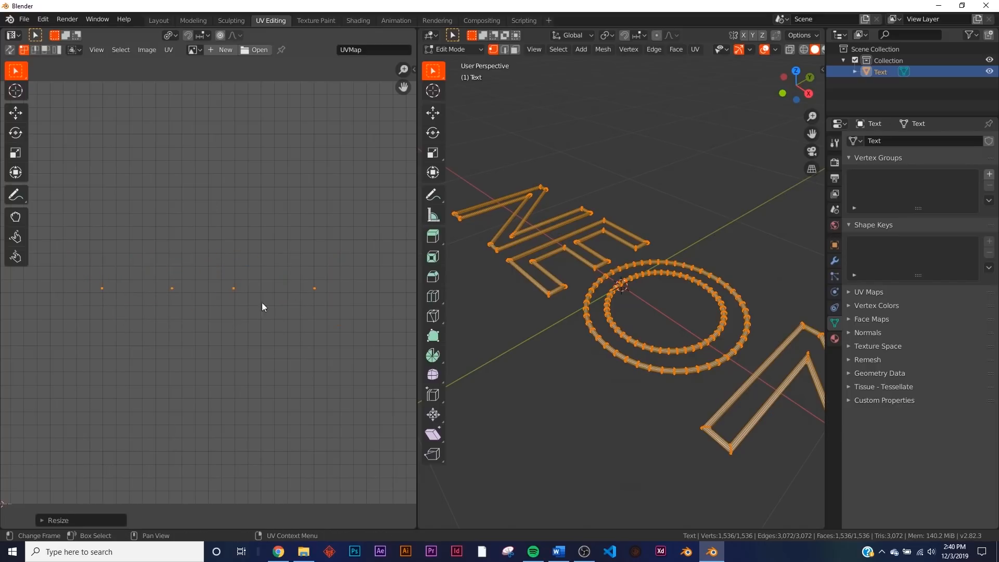
mouse_move(320, 19)
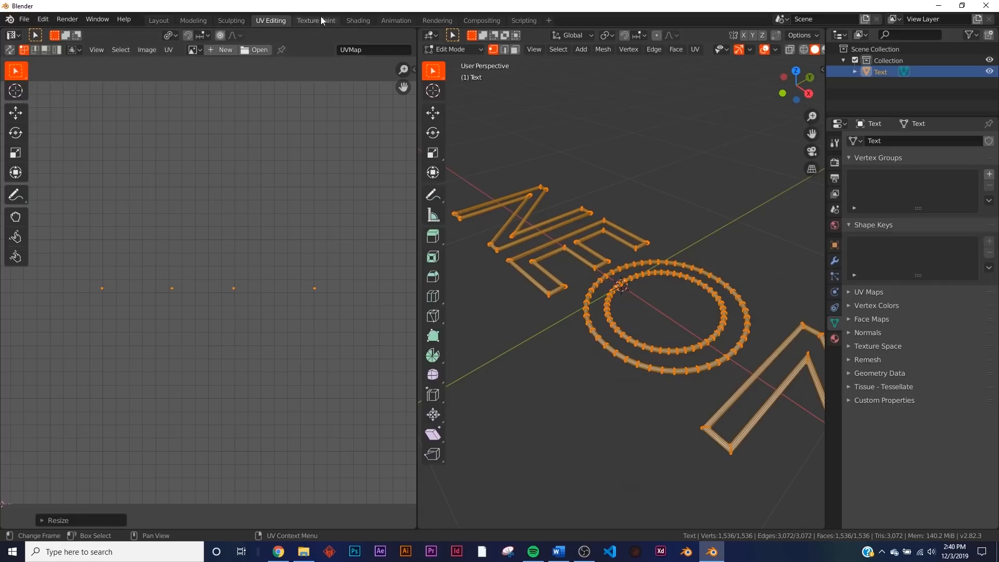
left_click(158, 19)
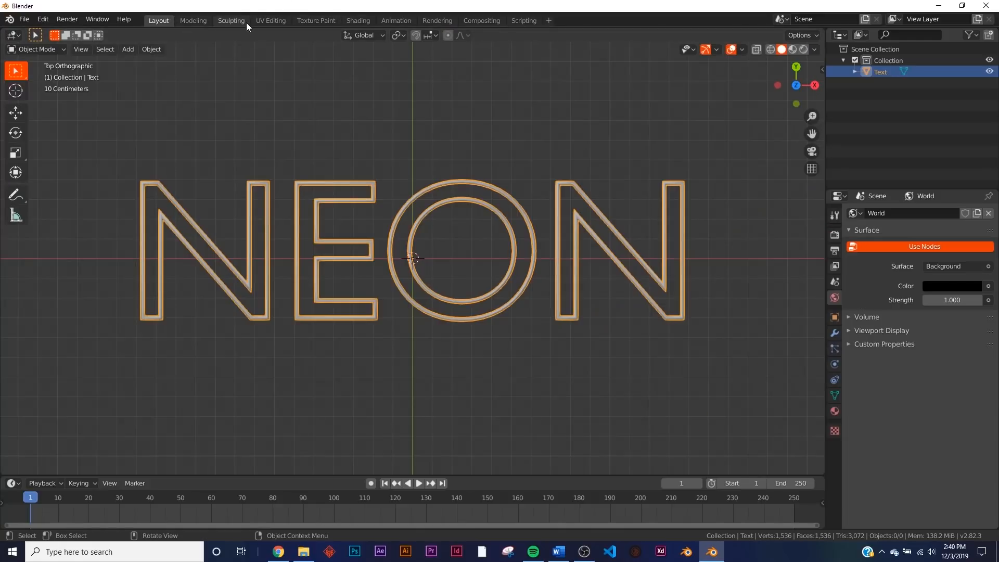
left_click(357, 20)
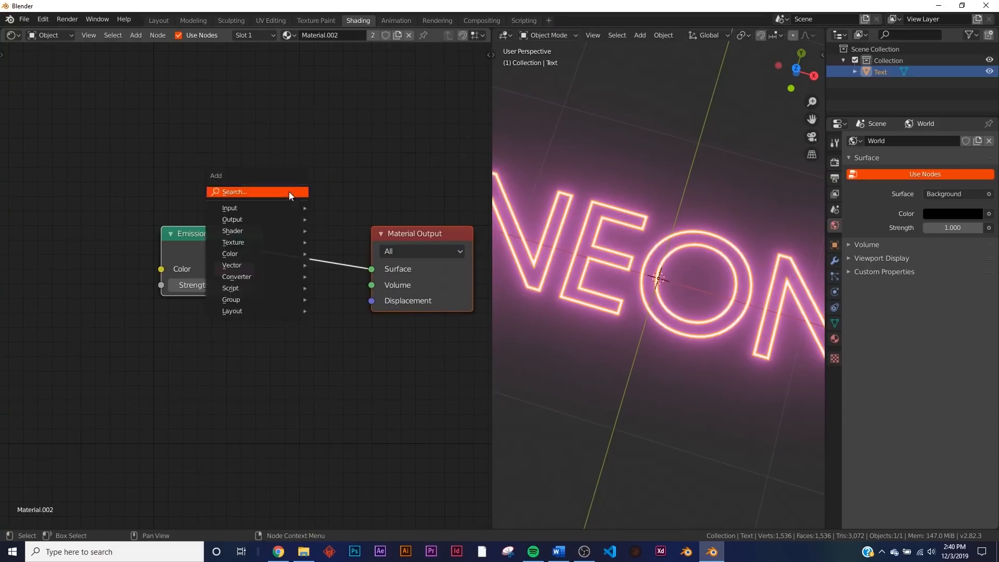
Add Mix Shader, Noise Texture, ColorRamp and Principled BSDF nodes, wiring them into the Mix Shader
type("mix")
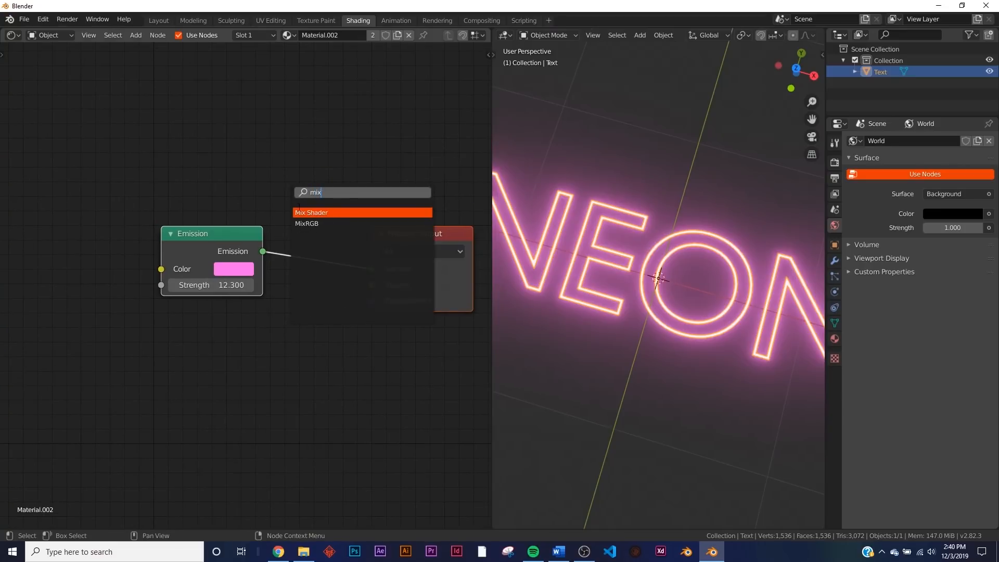
left_click(312, 212)
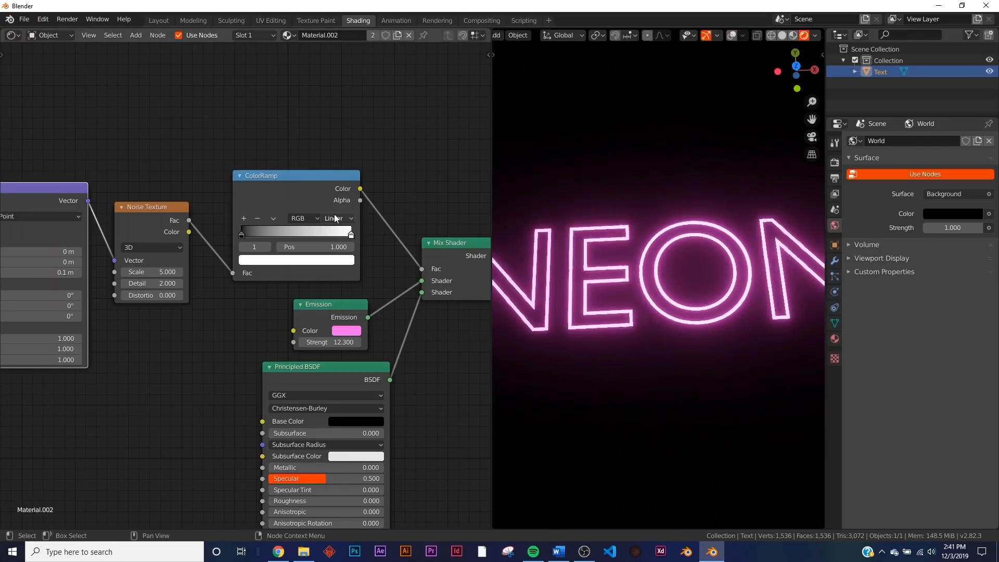
left_click(338, 218)
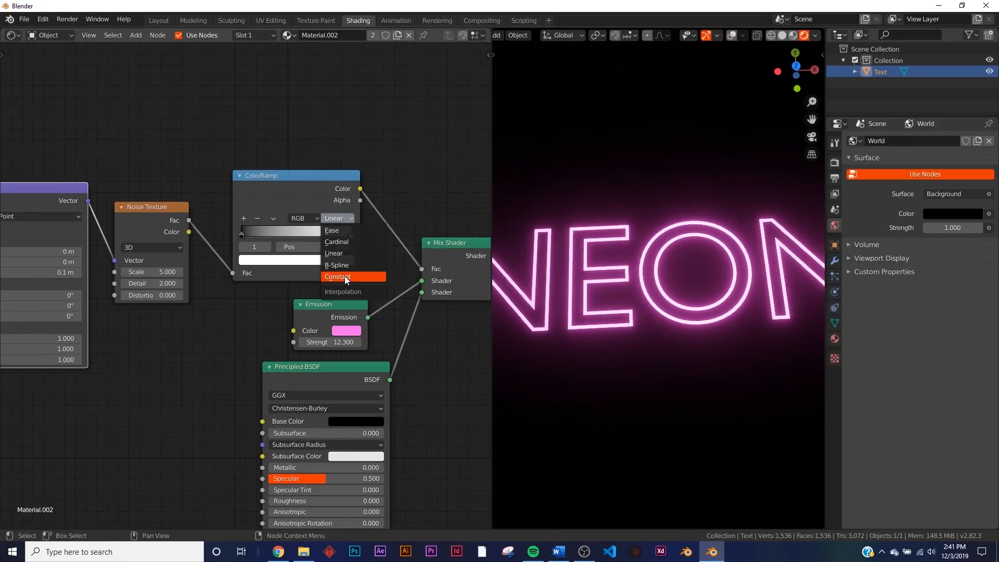
Set the ColorRamp to Constant interpolation, move its stop, and raise Noise Scale to about 27.9
left_click(337, 275)
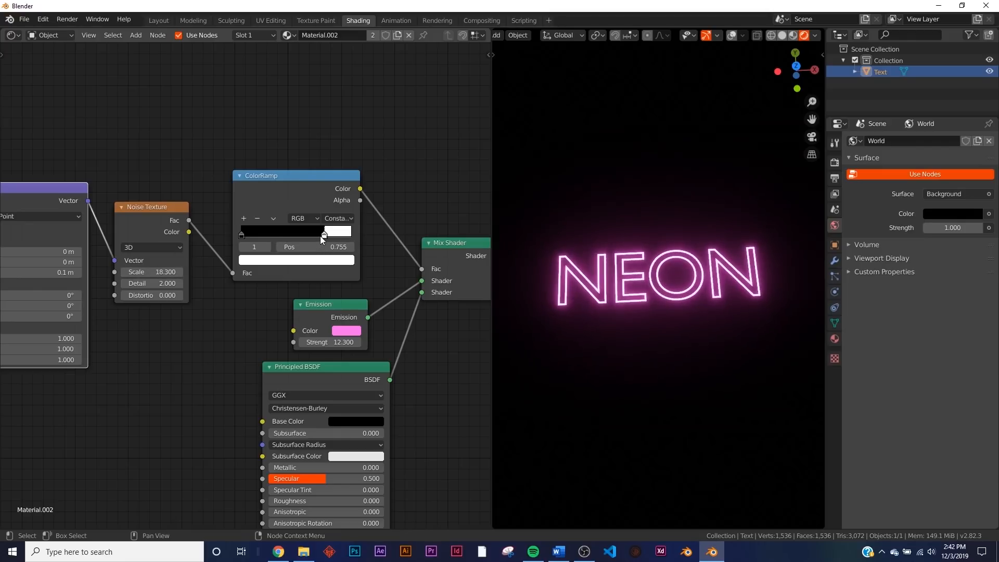
left_click_drag(324, 235, 310, 235)
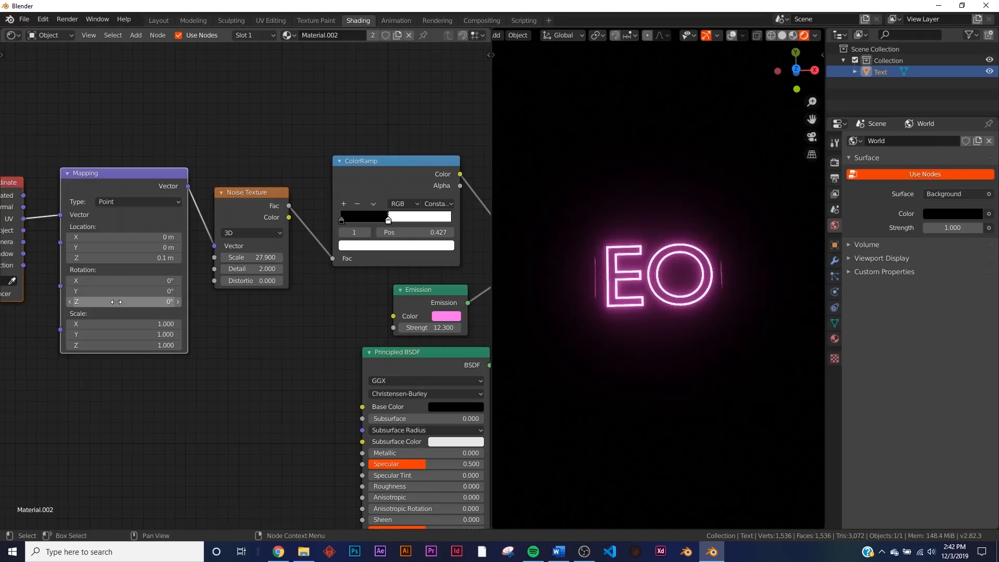
Try Mapping Rotation Z values such as -11.26, then reset it to 0°
double_click(124, 300)
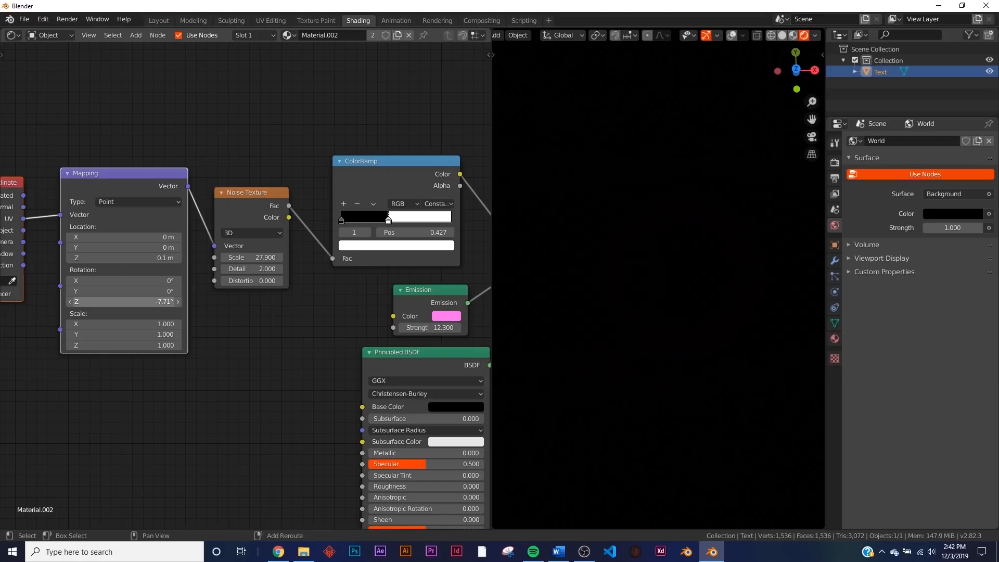
double_click(124, 301)
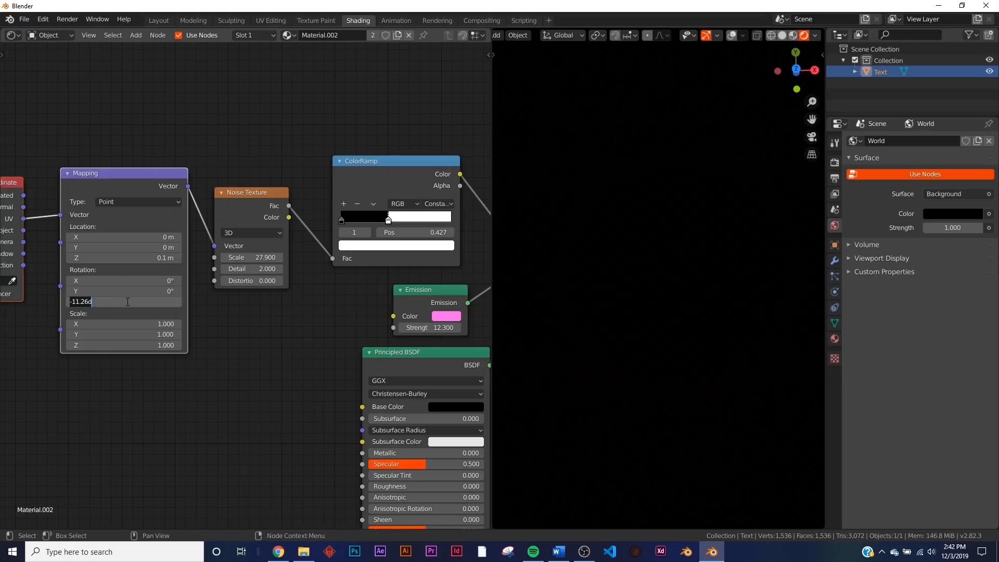
key("Return")
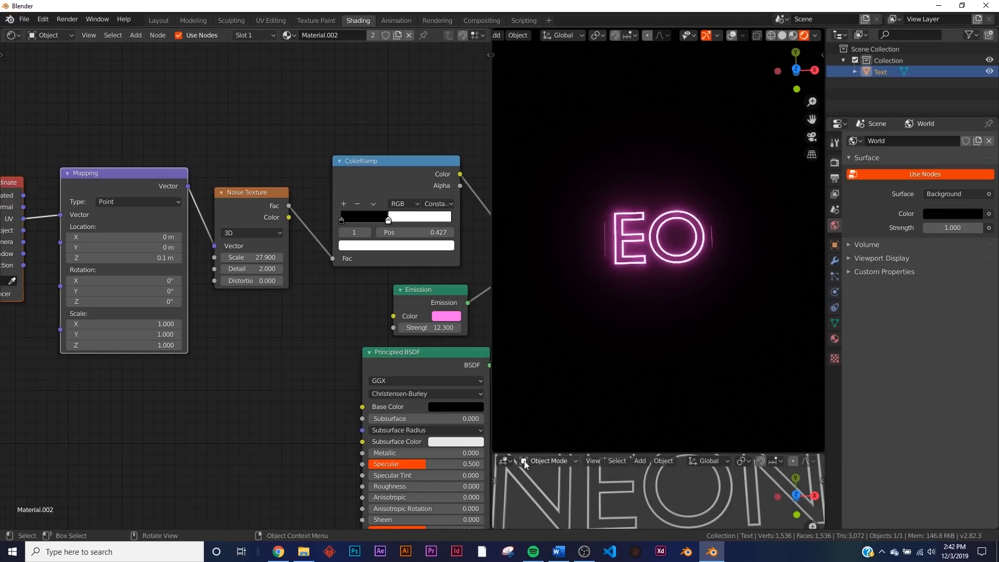
Turn the bottom editor into a Timeline and keyframe the Mapping rotation at the start frame
left_click(504, 460)
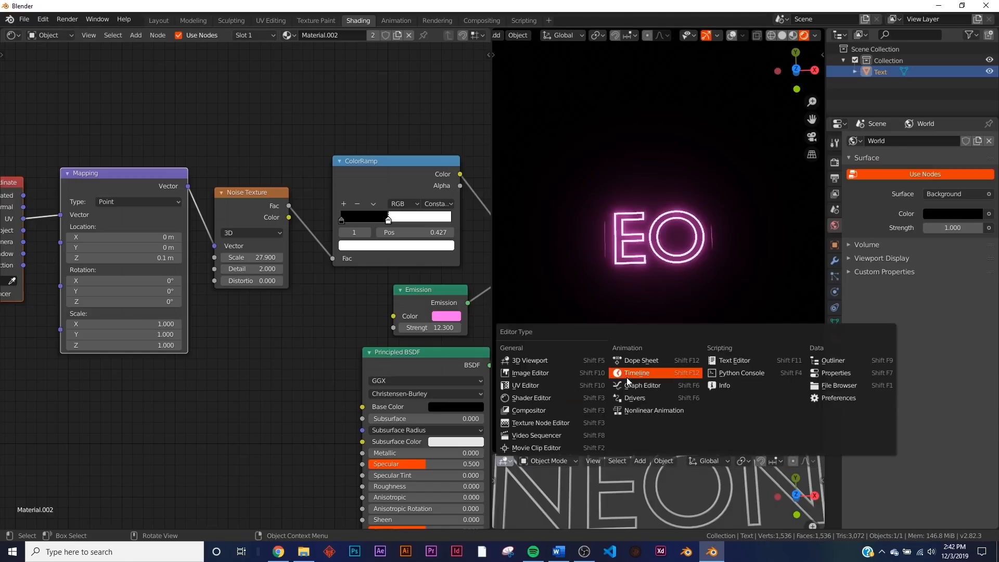
left_click(636, 373)
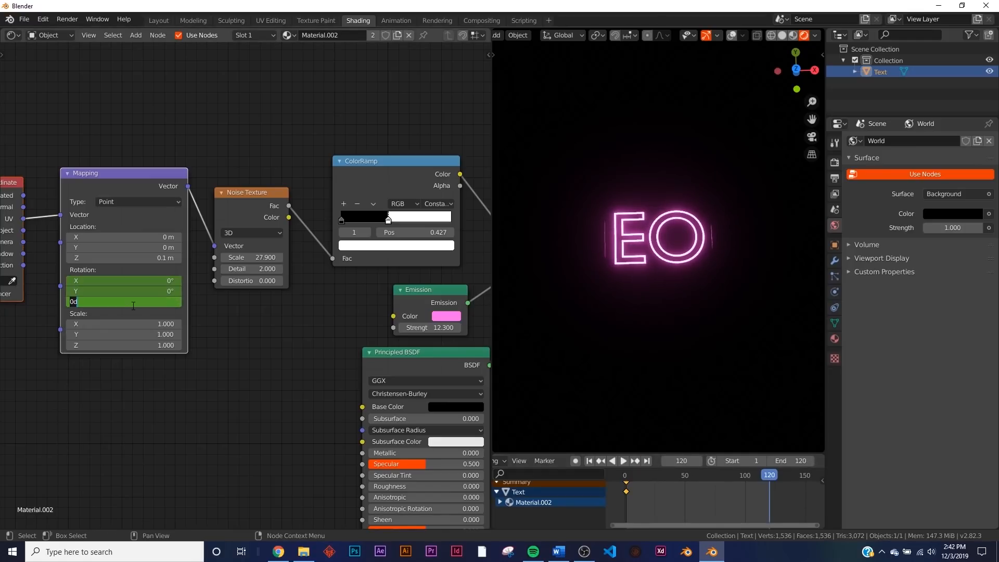
Keyframe Rotation Z at 360° on frame 120 and play back the flickering animation
right_click(121, 300)
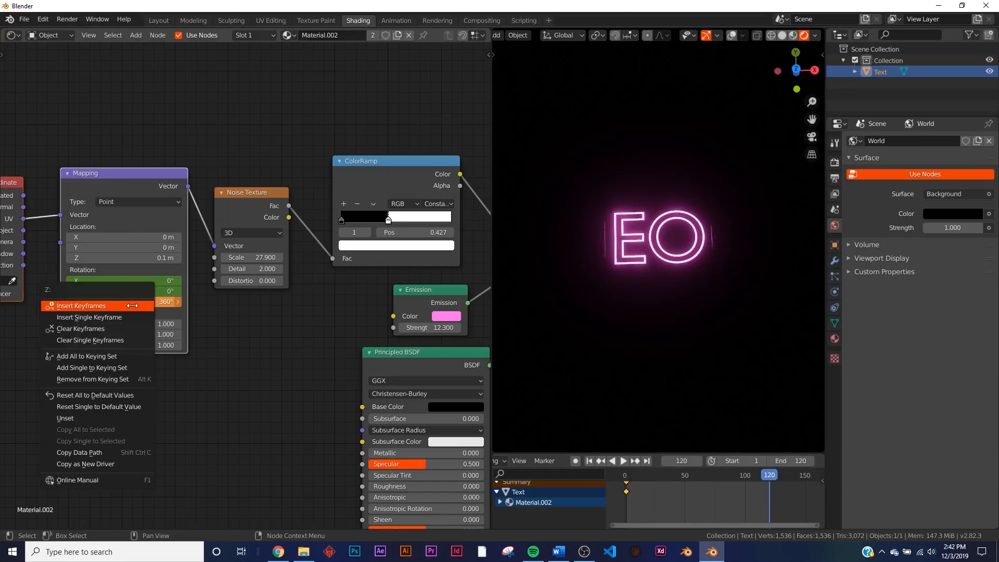
left_click(608, 461)
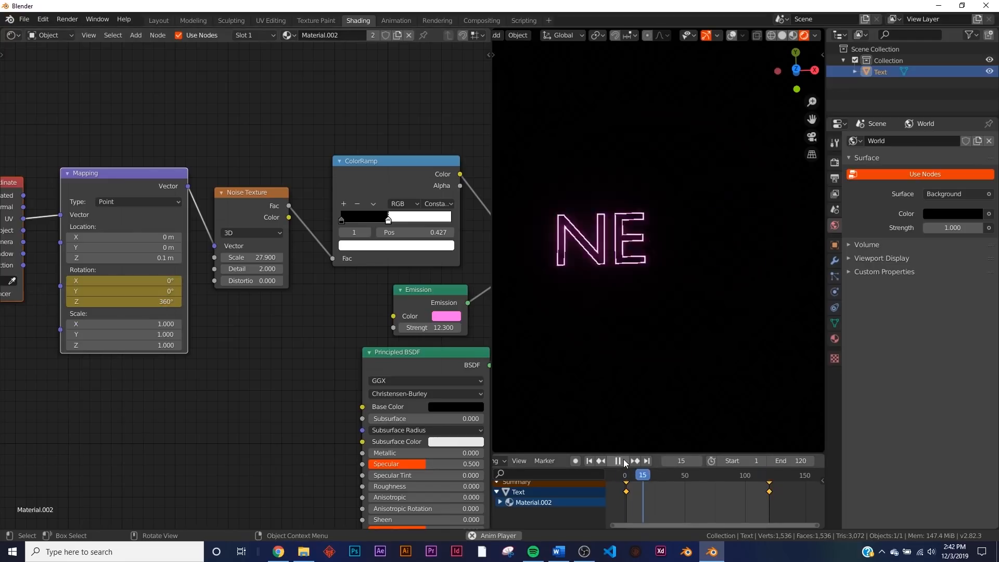
left_click(617, 460)
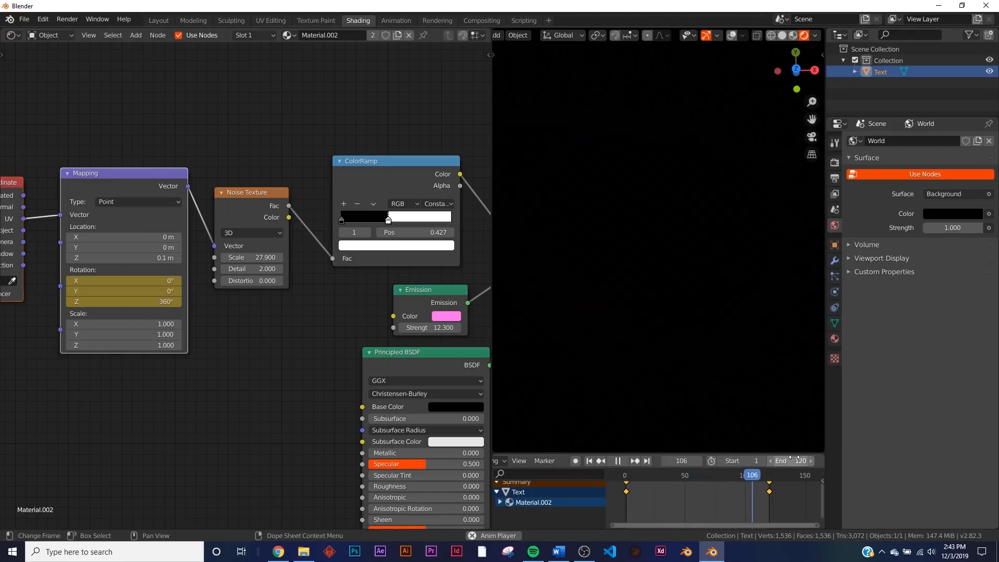
left_click(666, 474)
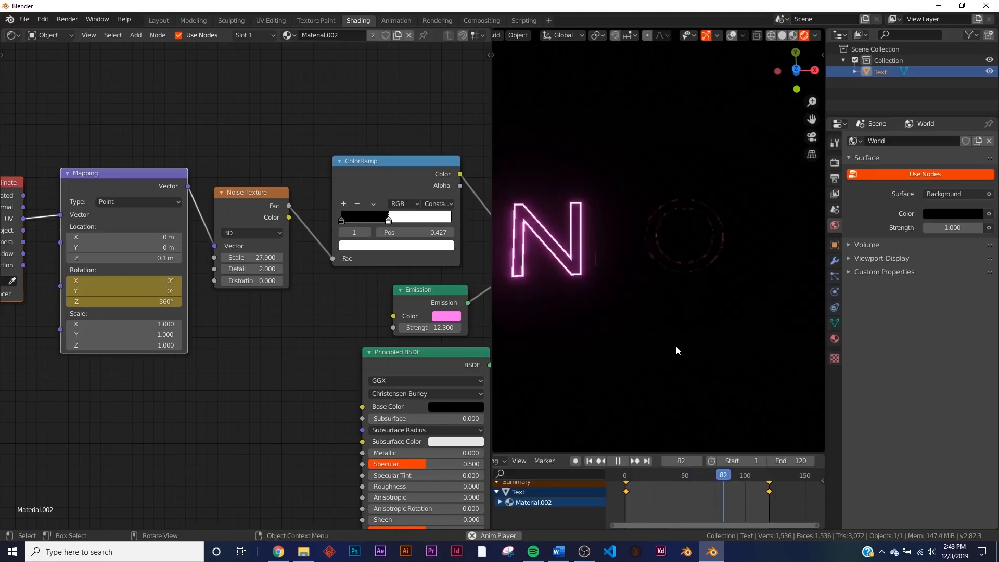
left_click(159, 20)
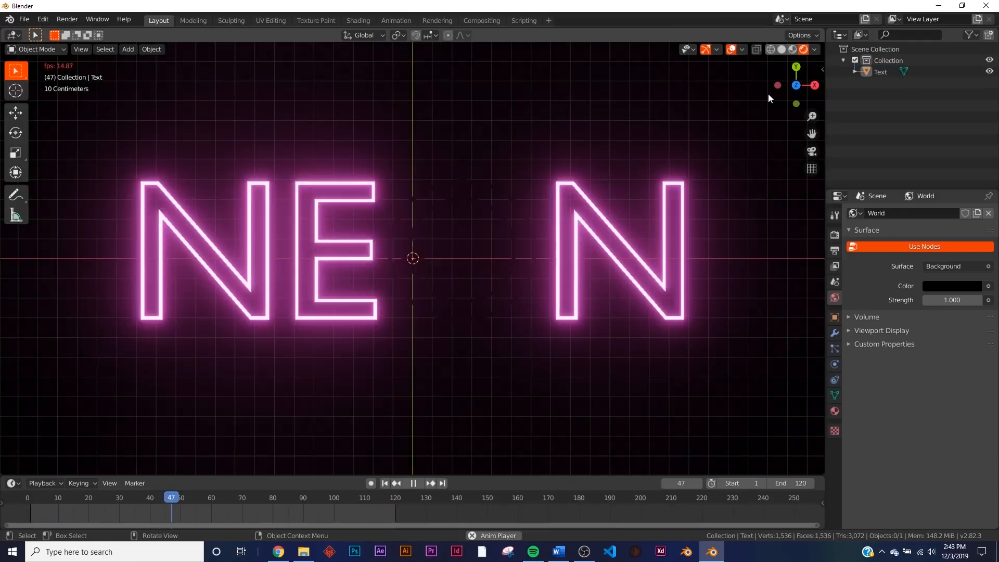
Stop the flicker playback and add a camera to frame the NEON text
left_click(412, 483)
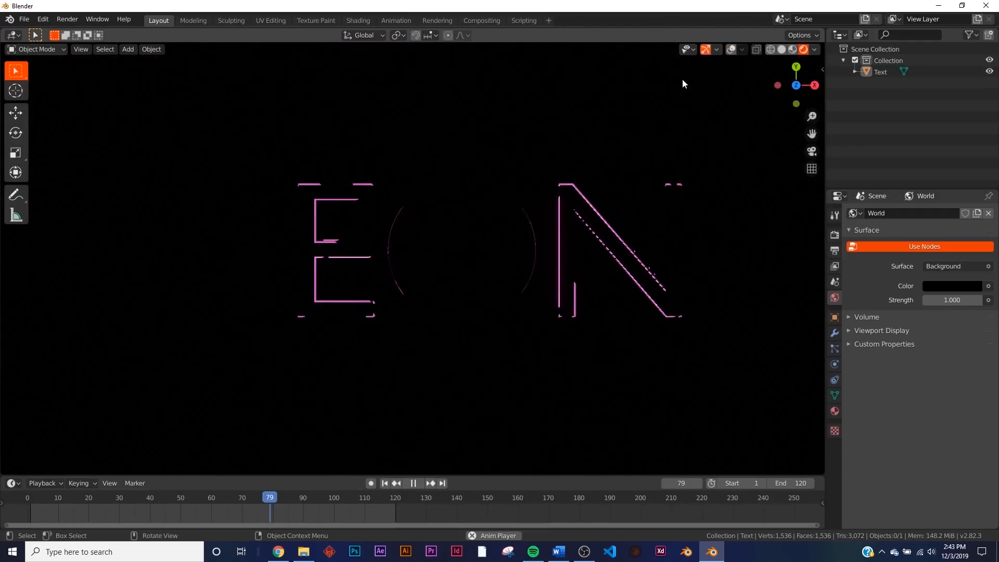
left_click(412, 483)
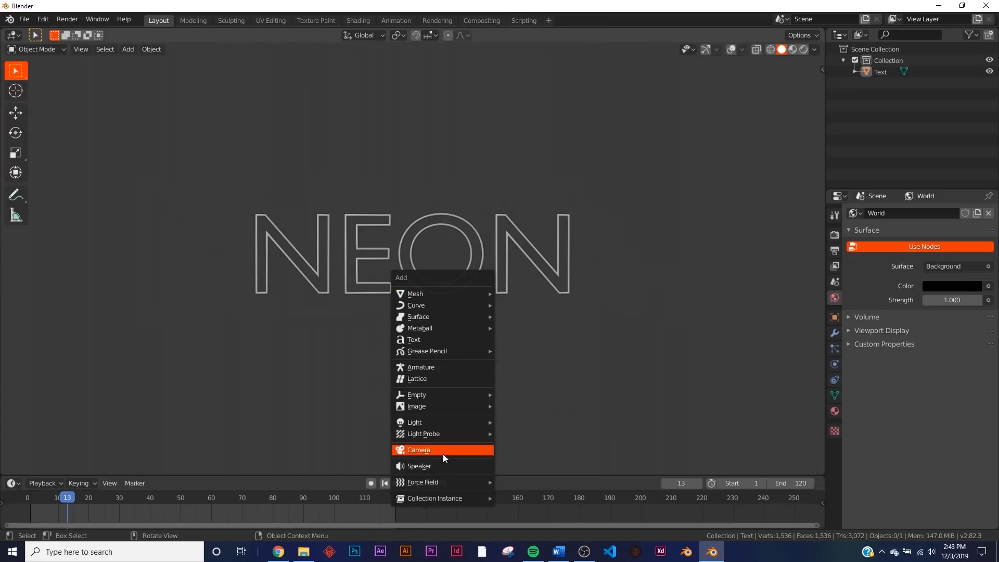
left_click(419, 449)
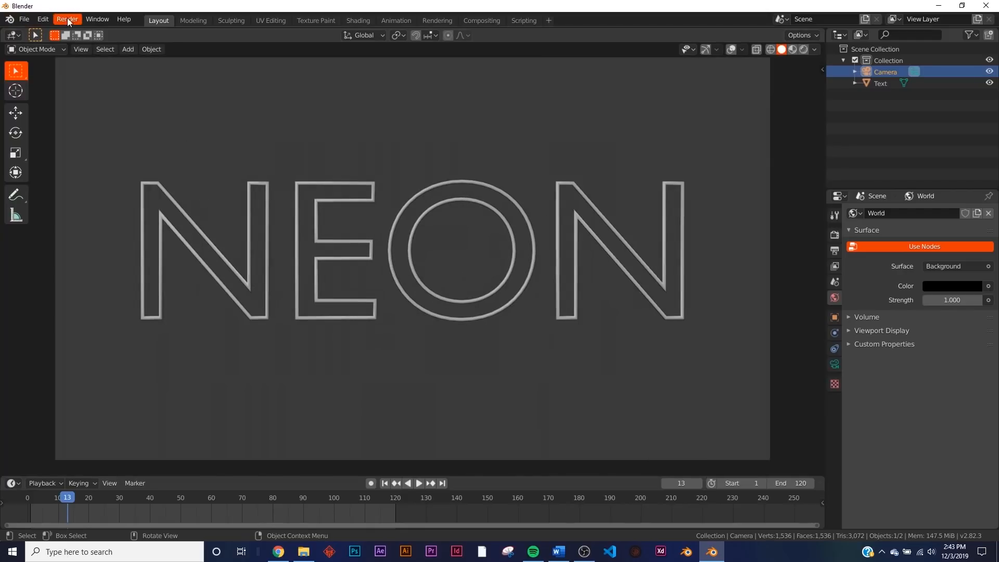
In Output Properties, choose FFmpeg video, MPEG-4 container and perceptually lossless quality
left_click(833, 235)
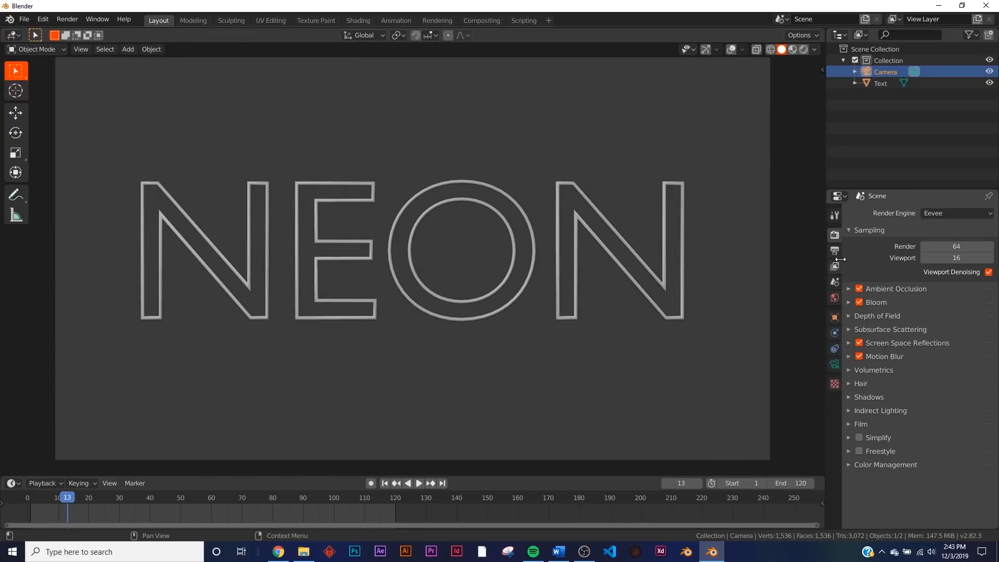
left_click(834, 250)
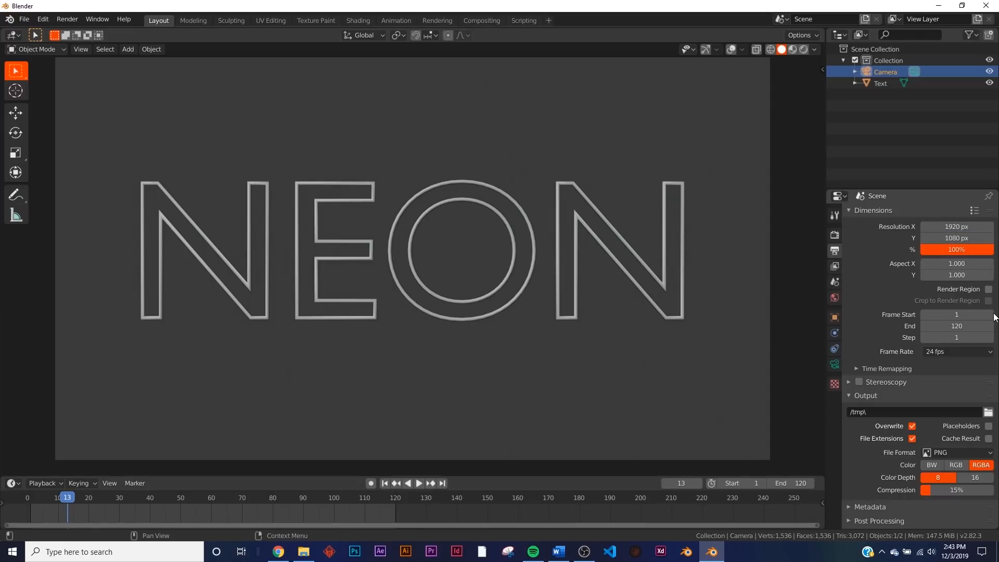
left_click(956, 452)
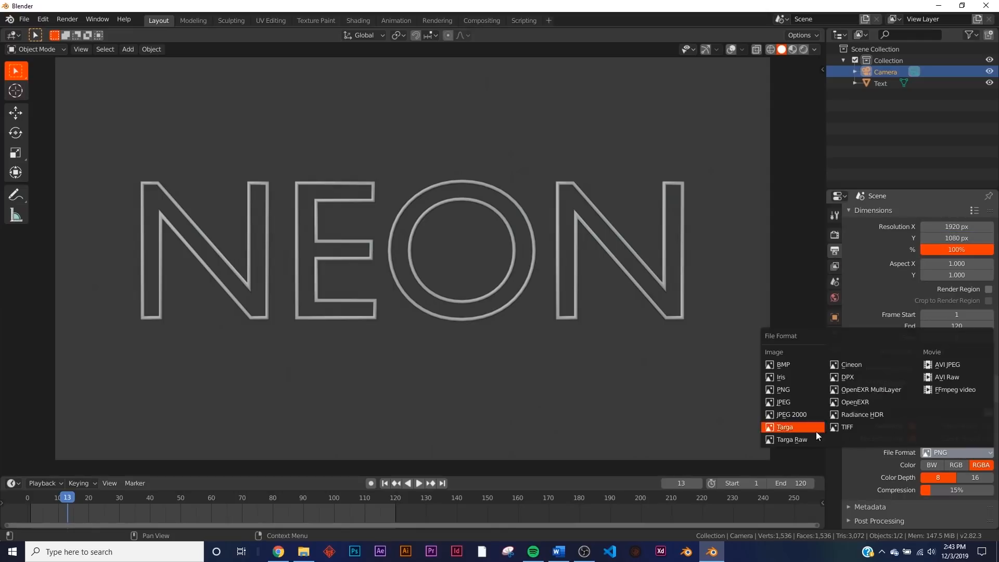
left_click(950, 389)
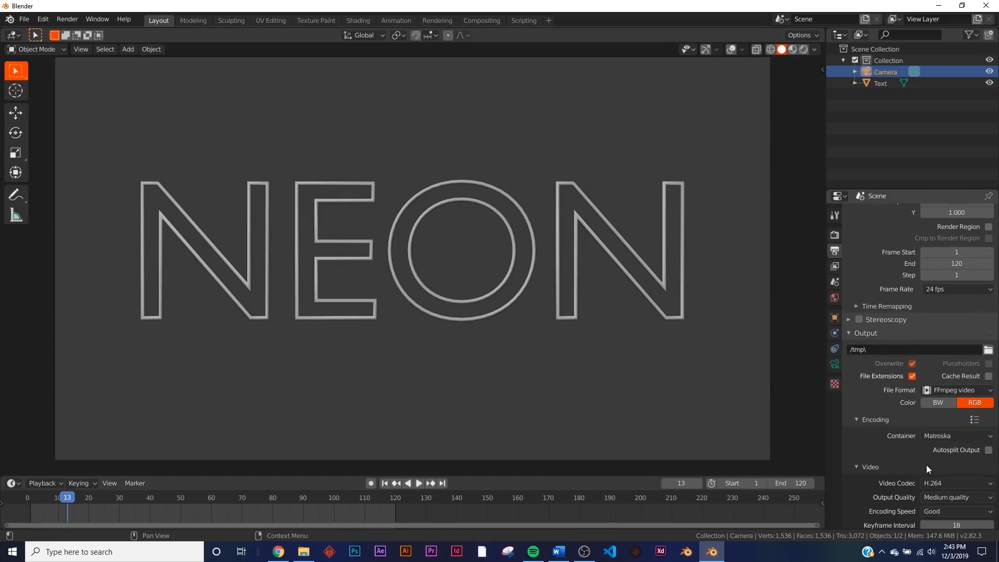
left_click(956, 435)
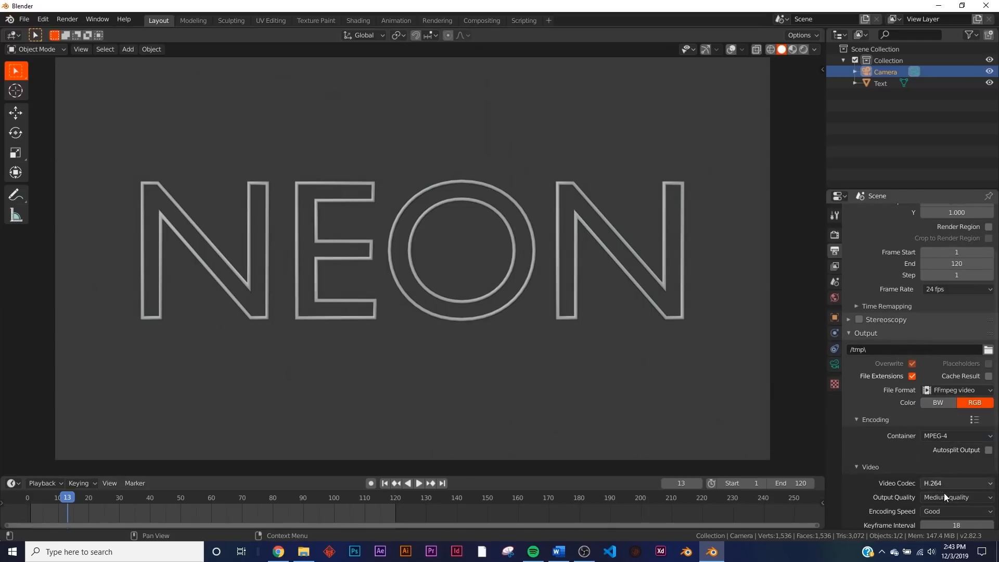
left_click(955, 497)
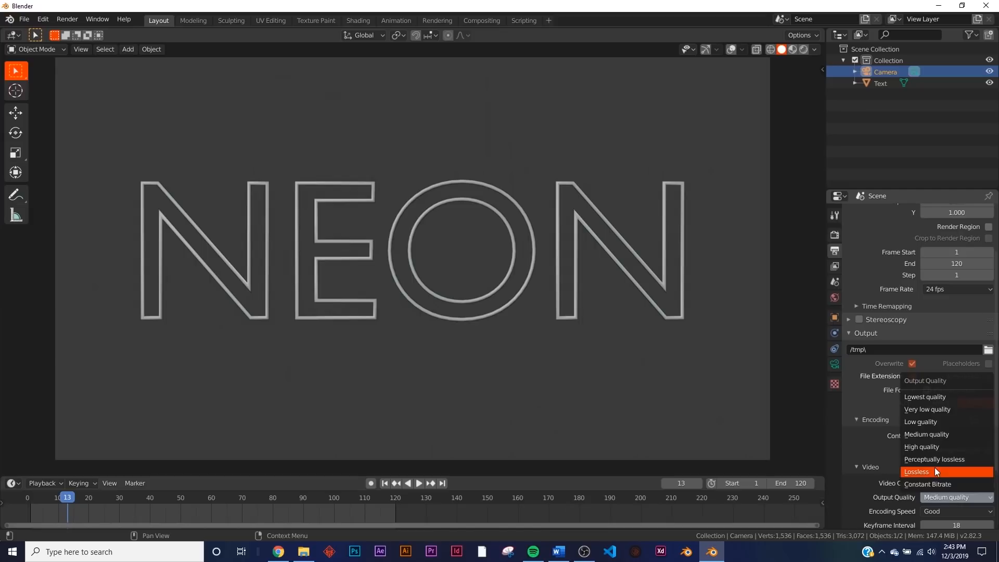
left_click(933, 458)
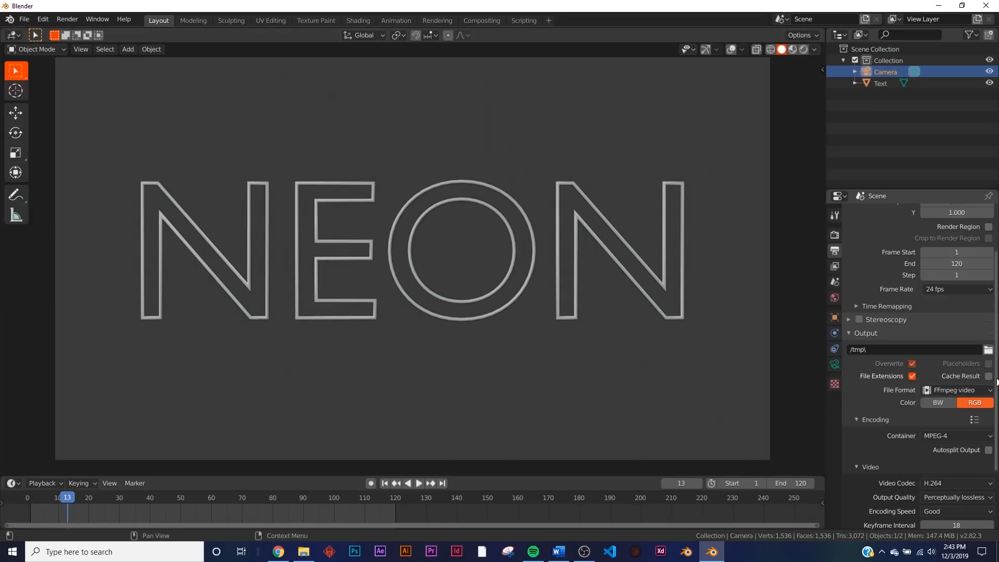
left_click(988, 349)
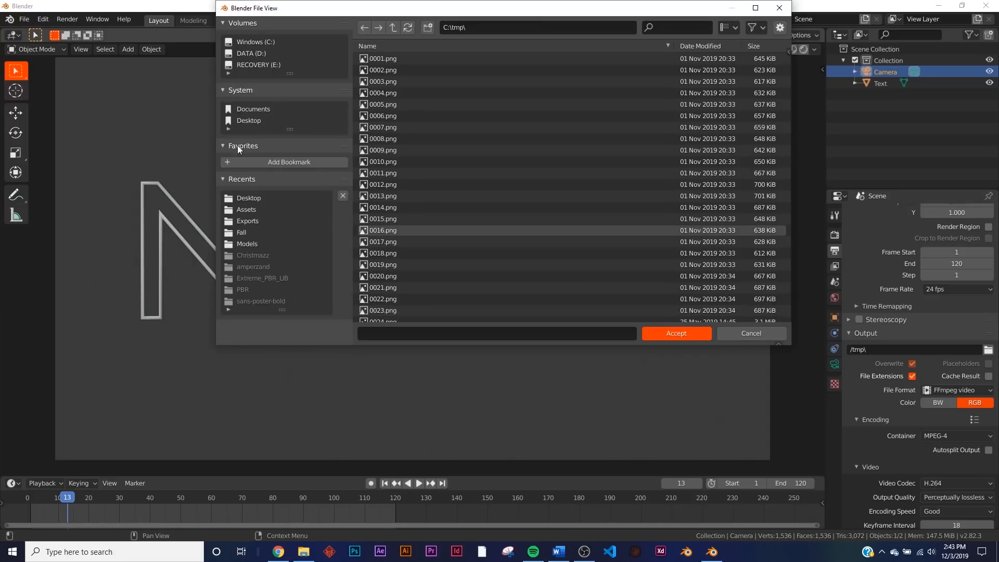
Set the render output path to the Desktop folder and open the Render menu
left_click(675, 333)
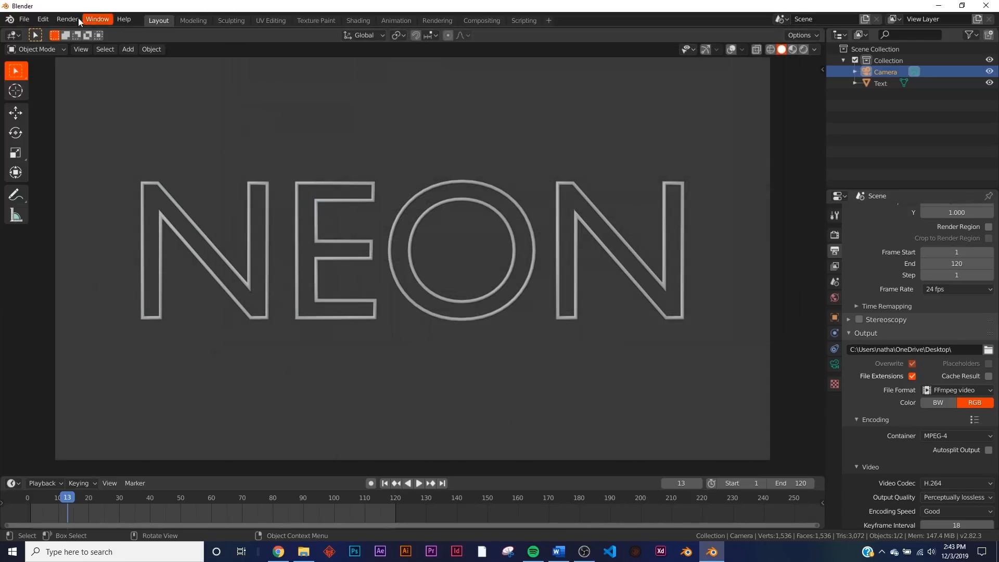
left_click(67, 19)
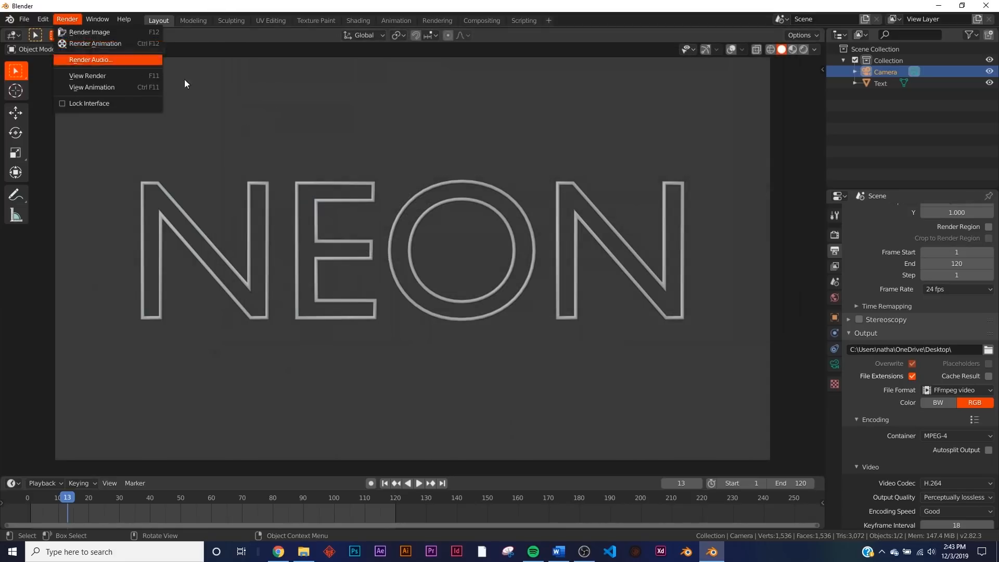